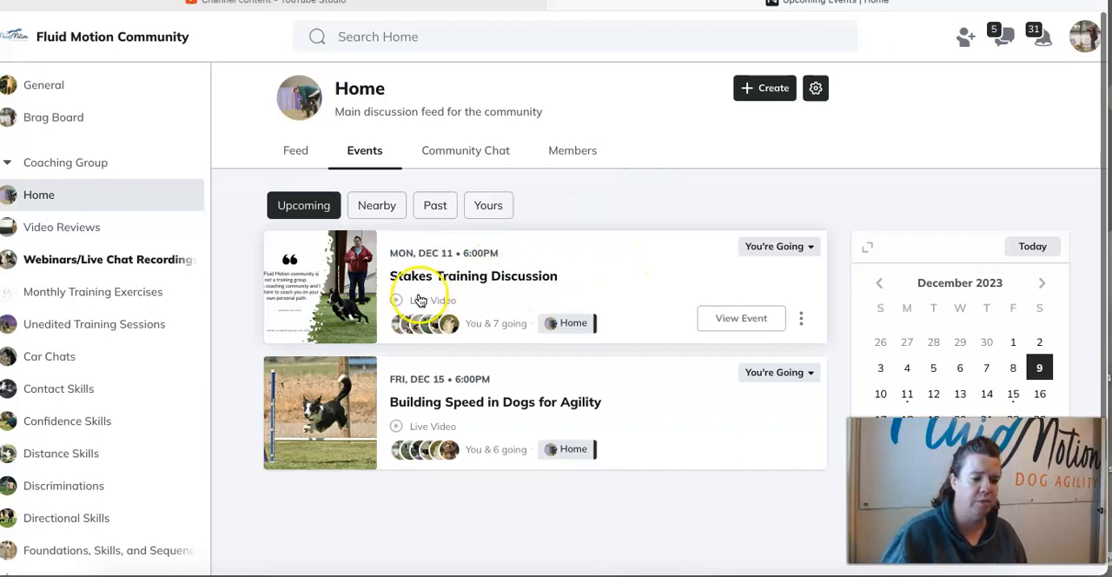
{"action": "type", "text": "switch"}
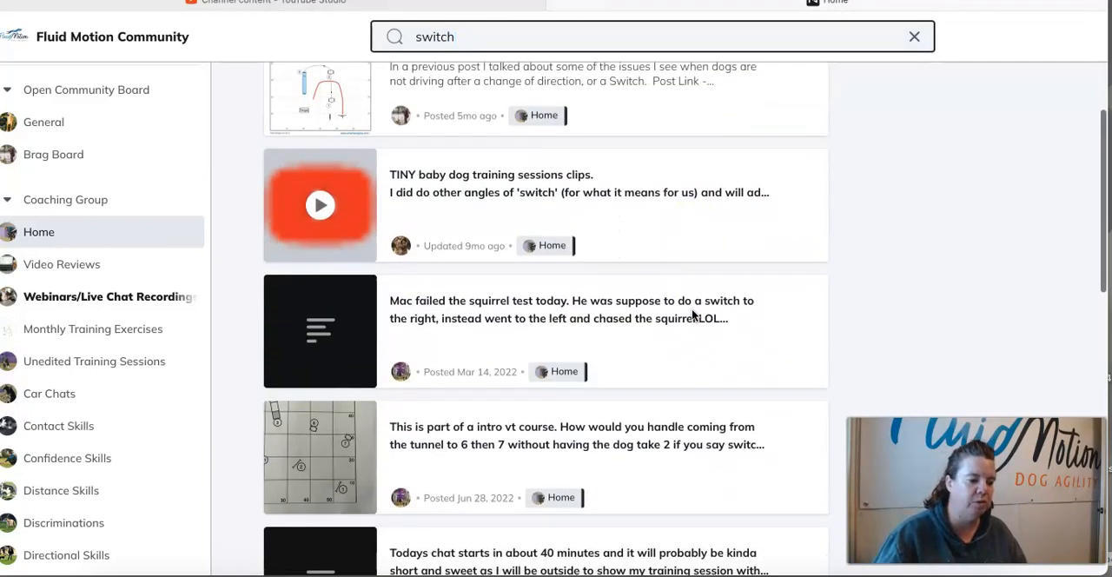